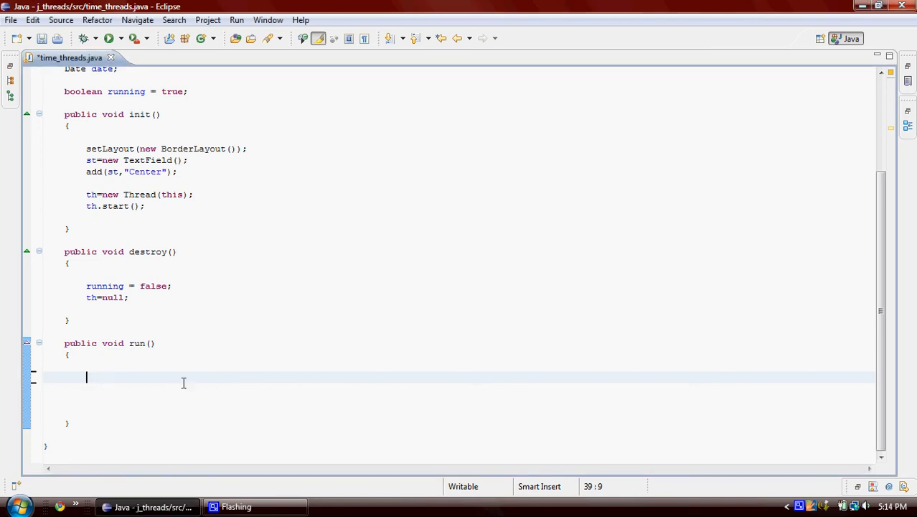
mouse_move(293, 376)
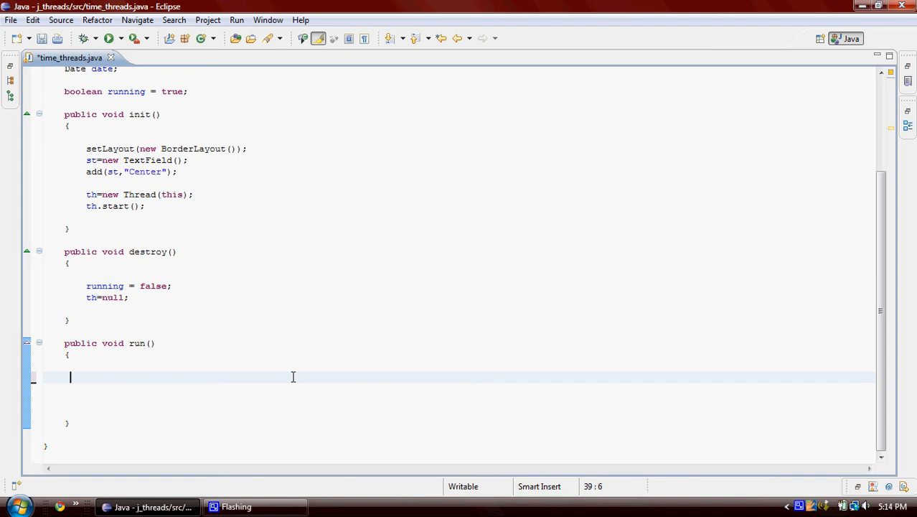
mouse_move(177, 415)
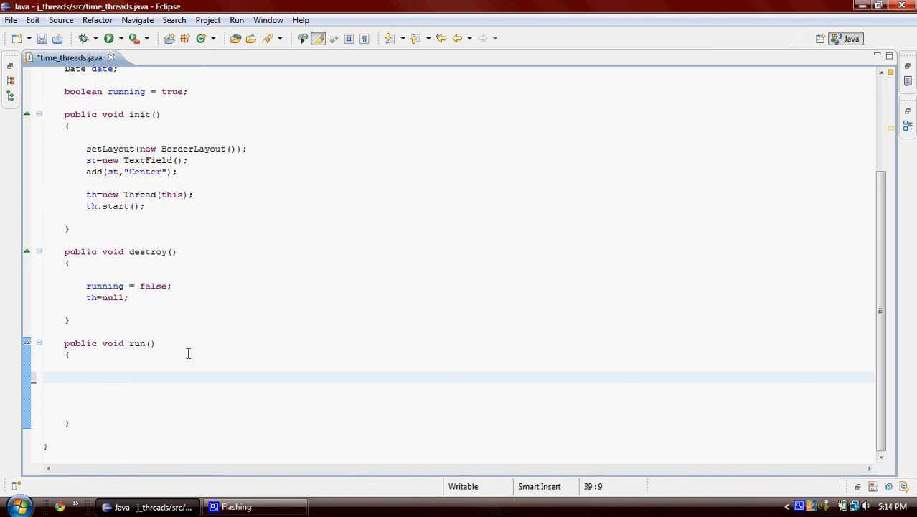
mouse_move(212, 381)
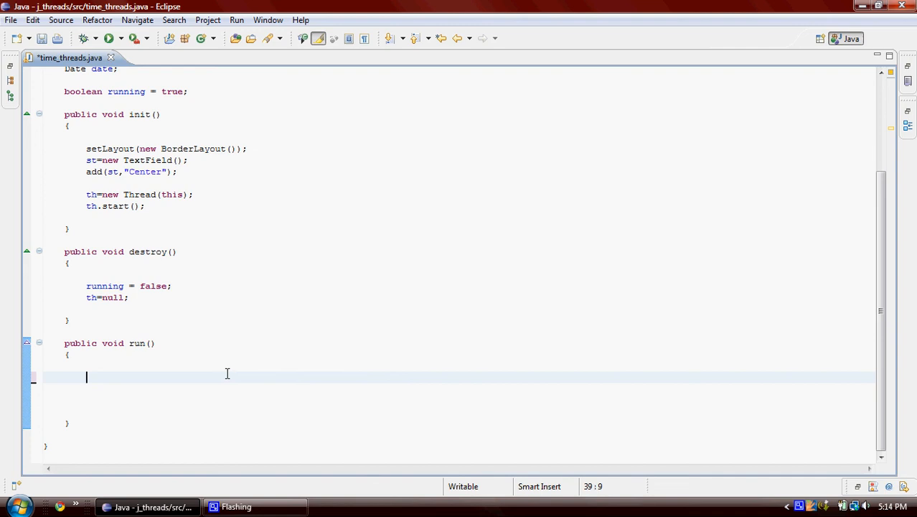
mouse_move(269, 323)
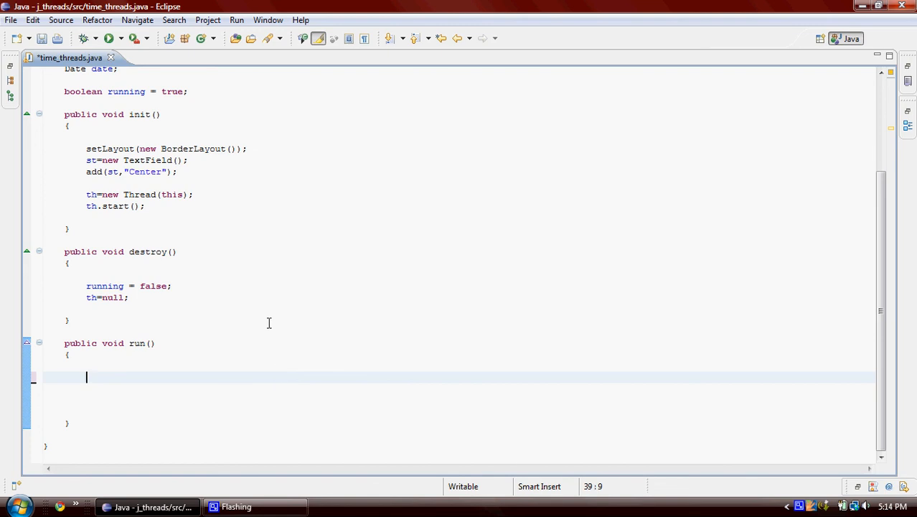
mouse_move(220, 369)
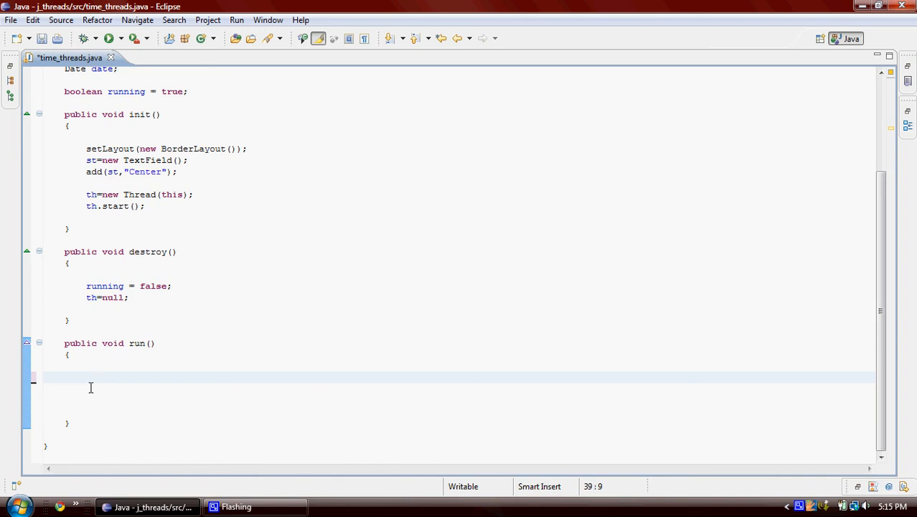
Add a while(running) loop in run() that assigns date = new Date() each pass.
text(while)
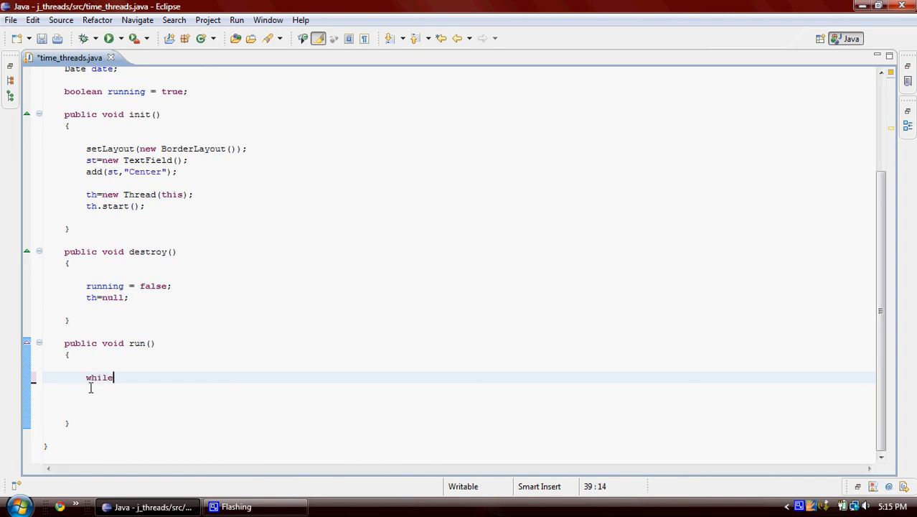
text(()
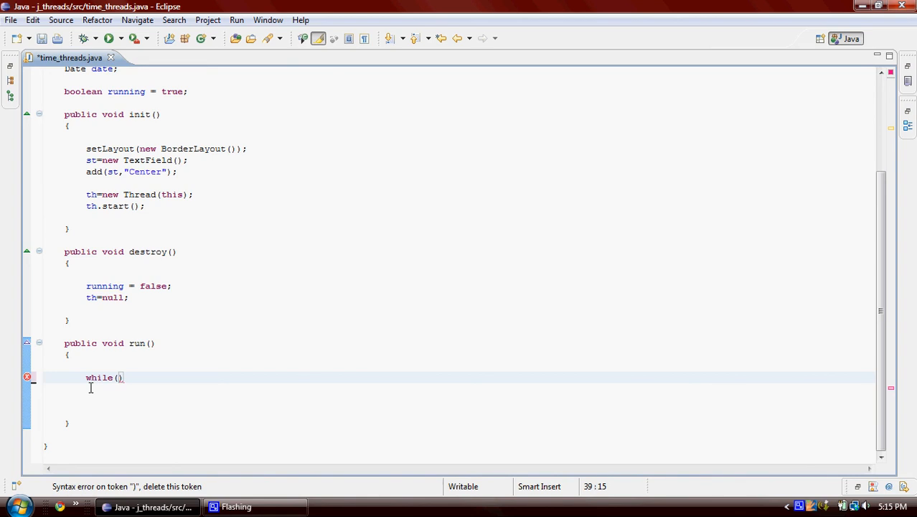
text(running)
click(458, 389)
text({)
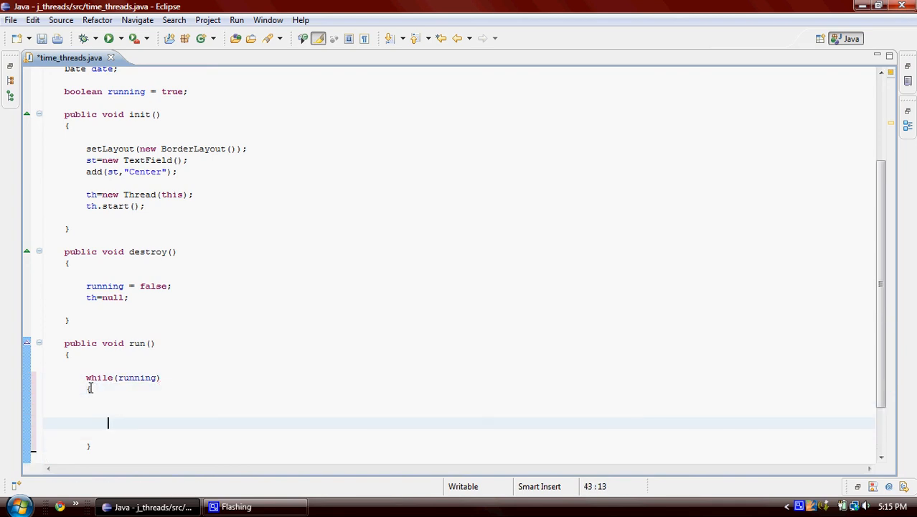
text(date = n)
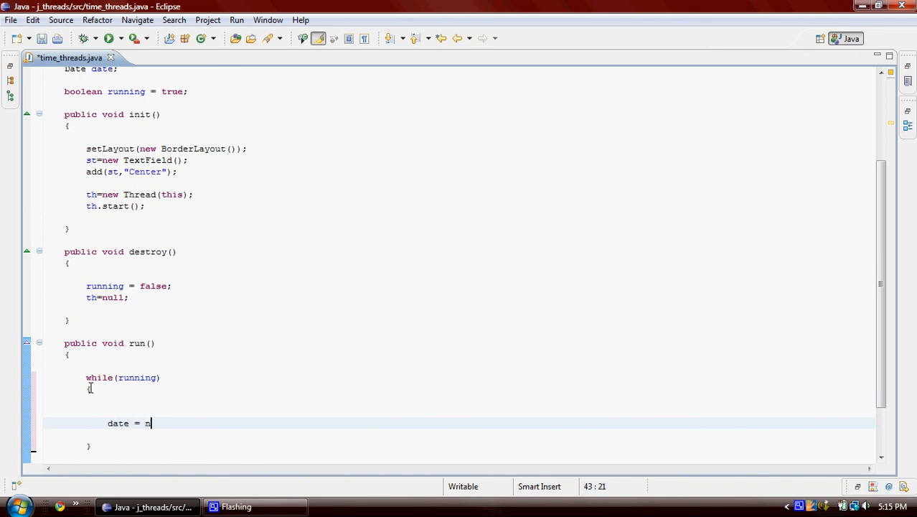
text(ew Dat)
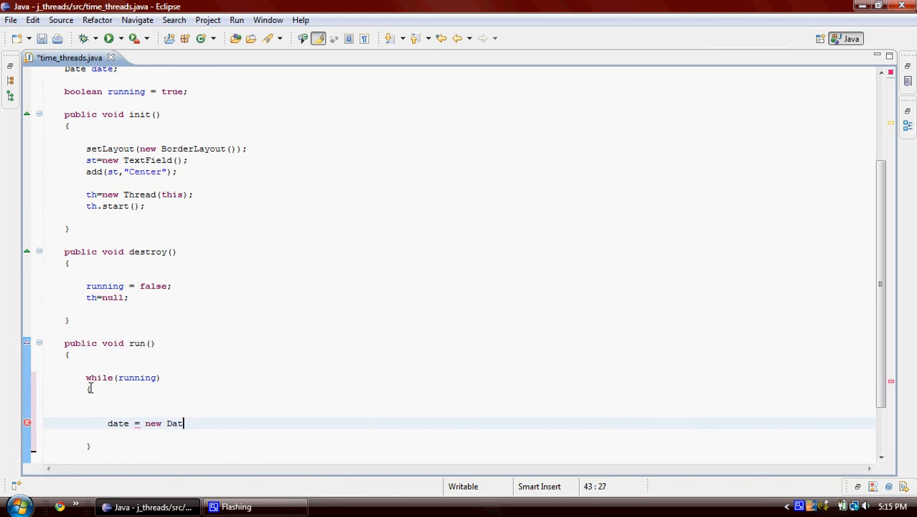
text(e();)
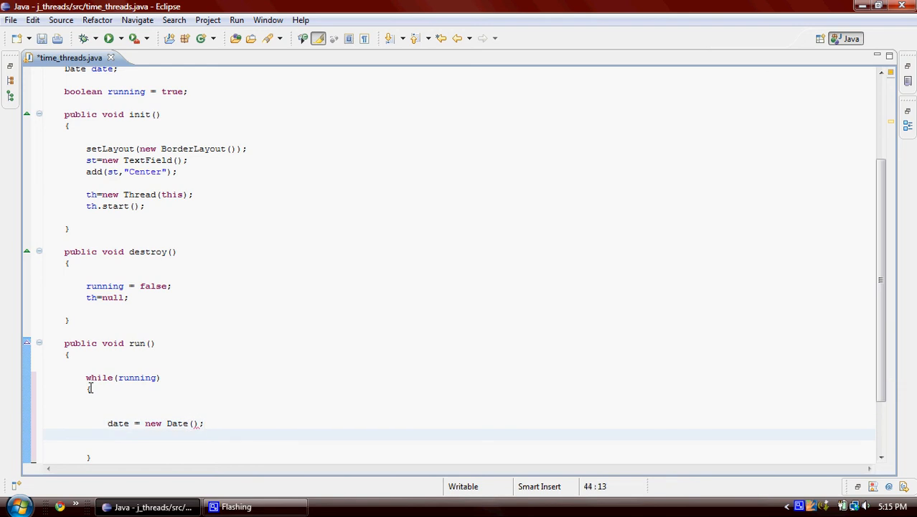
Build the time string from date's hours, minutes and seconds separated by colons.
text(st)
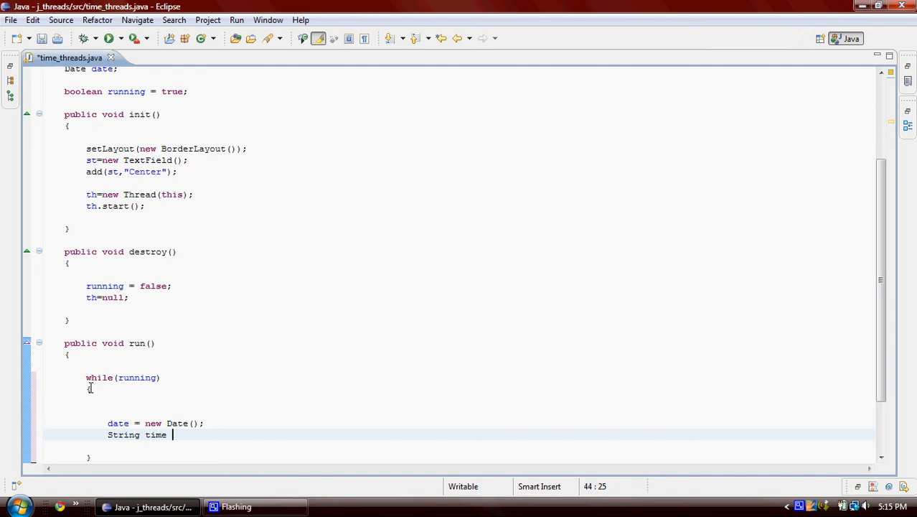
text(= date.)
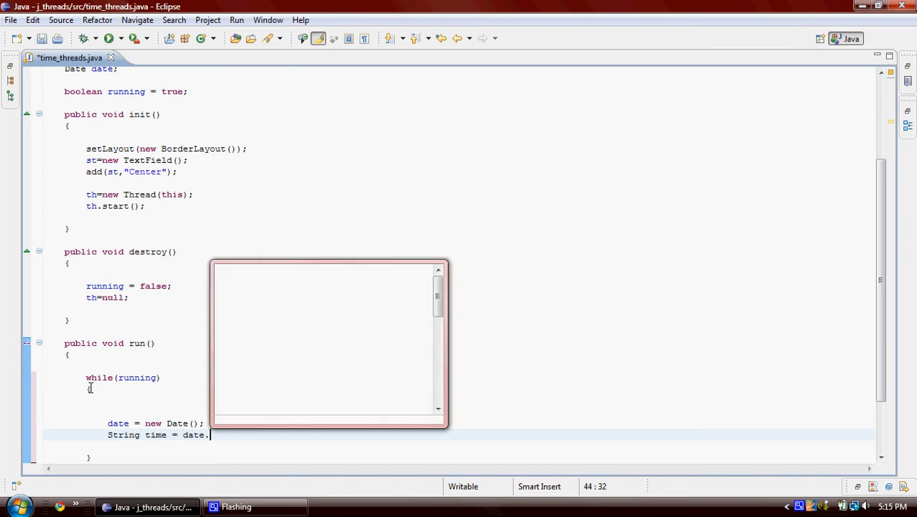
text(get)
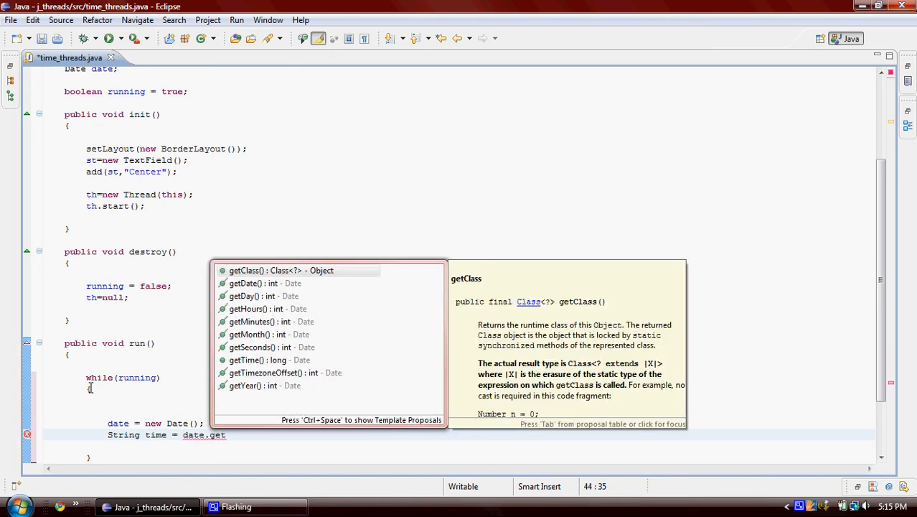
text(Hours)
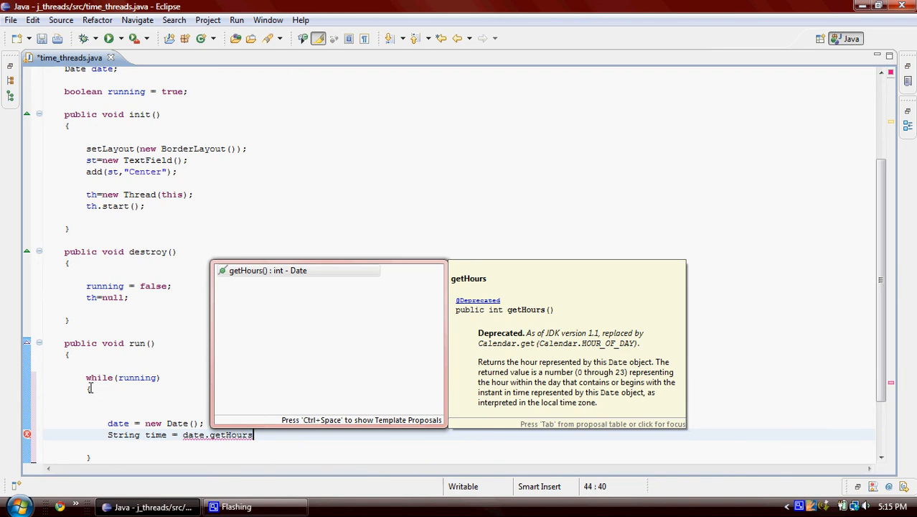
text(()+)
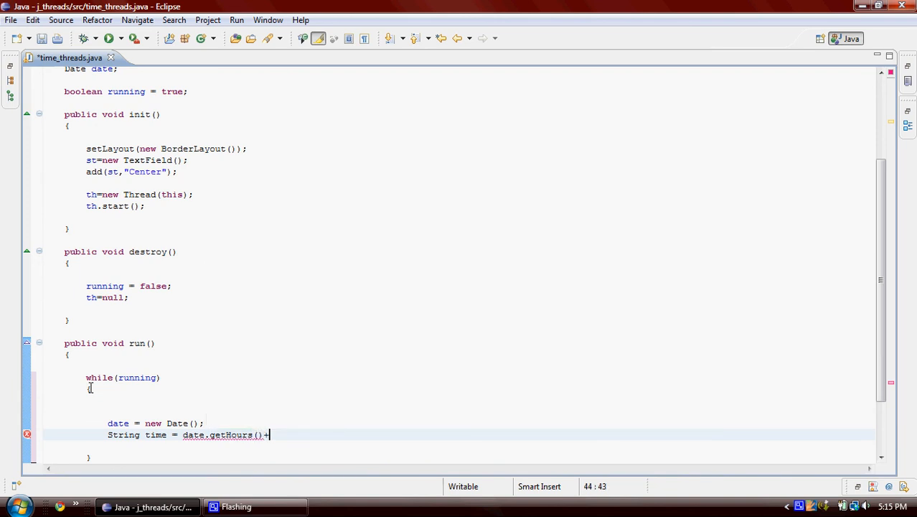
text(":")
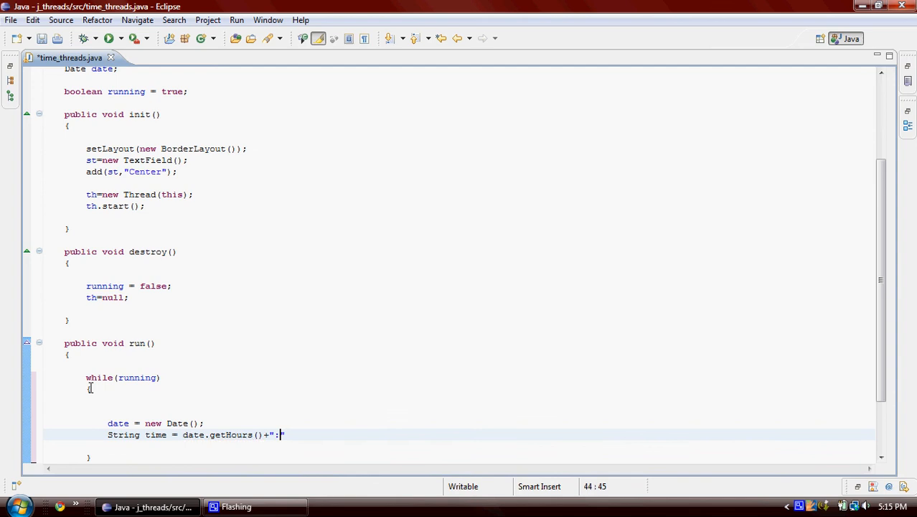
text(+)
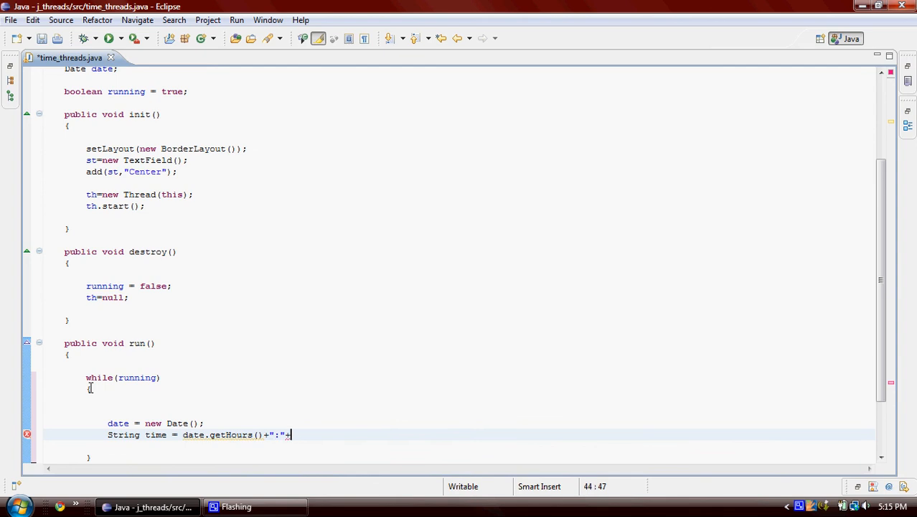
text(dat)
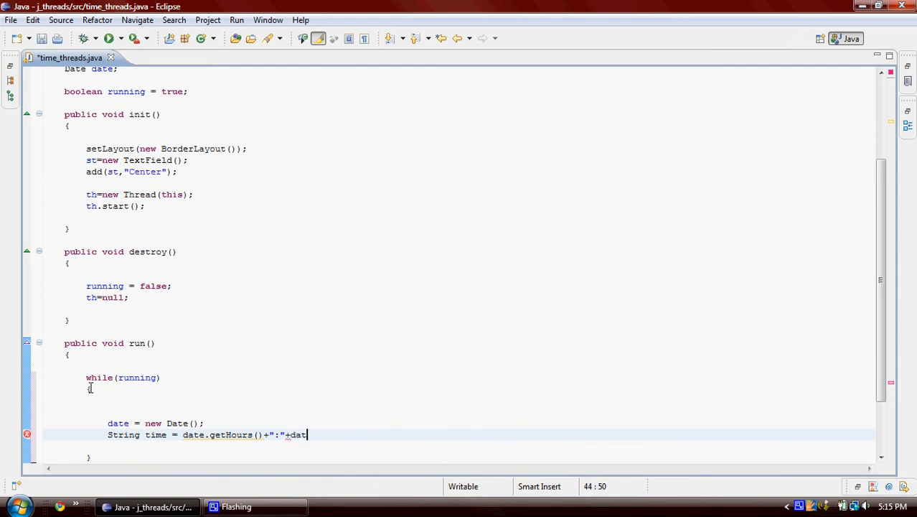
text(date.getMi)
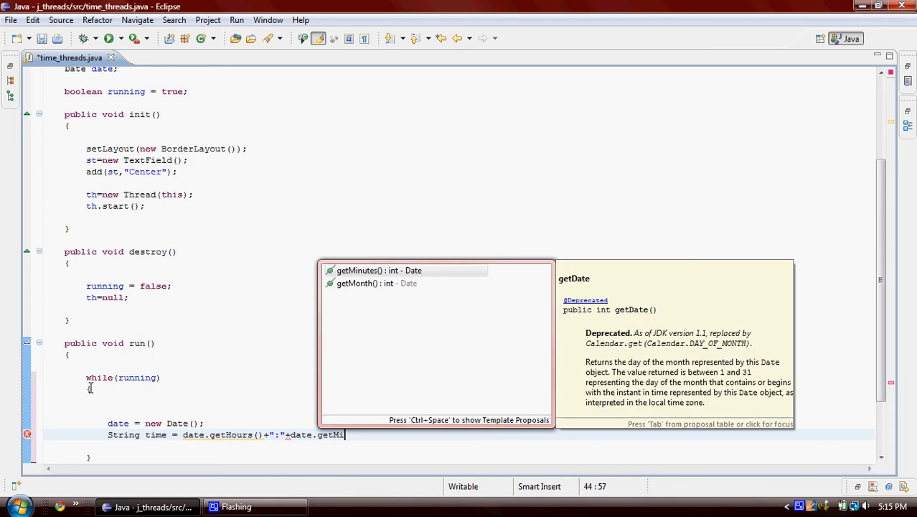
click(376, 270)
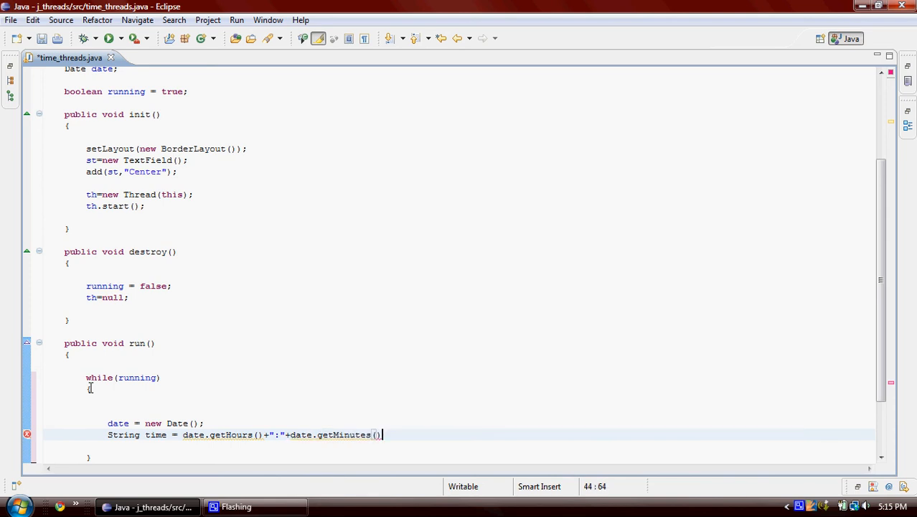
text(+")
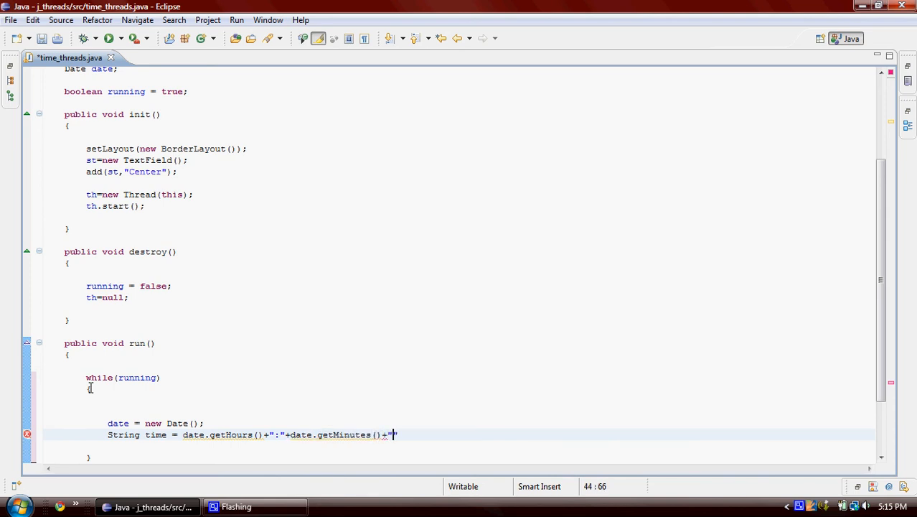
text(:"+)
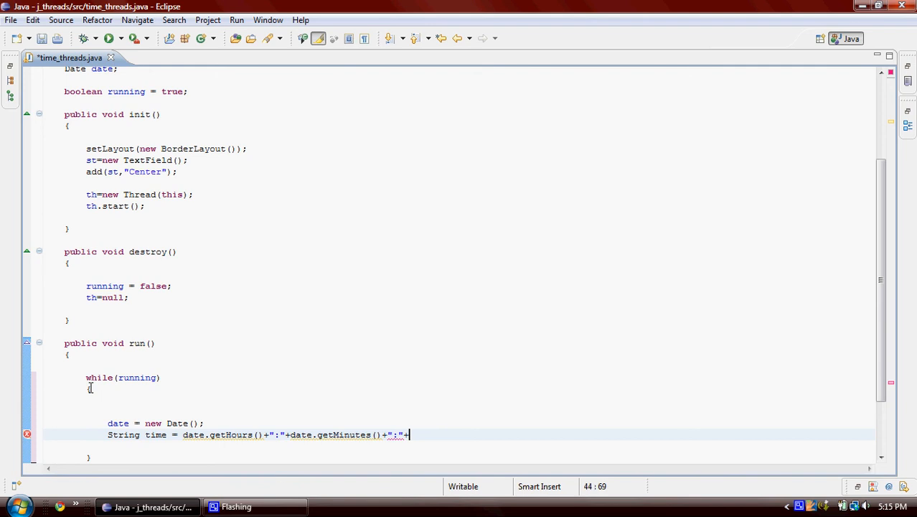
text(ge)
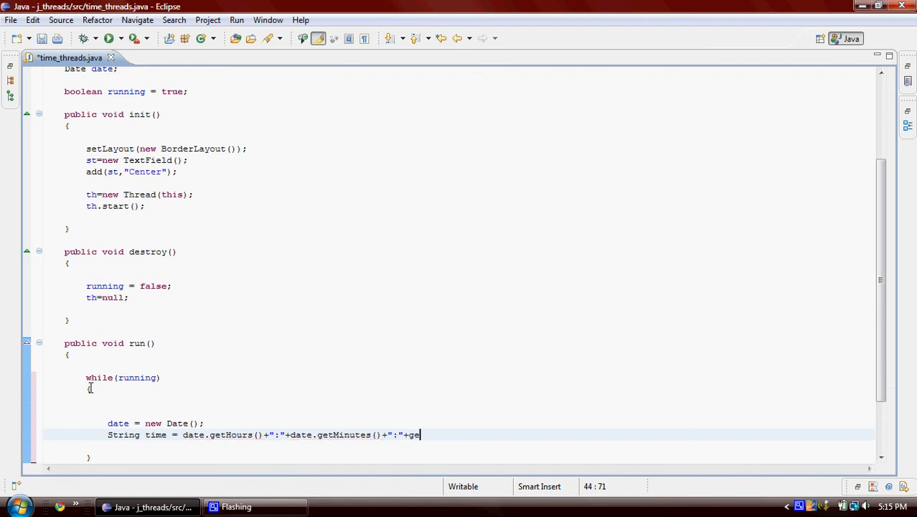
text(date.)
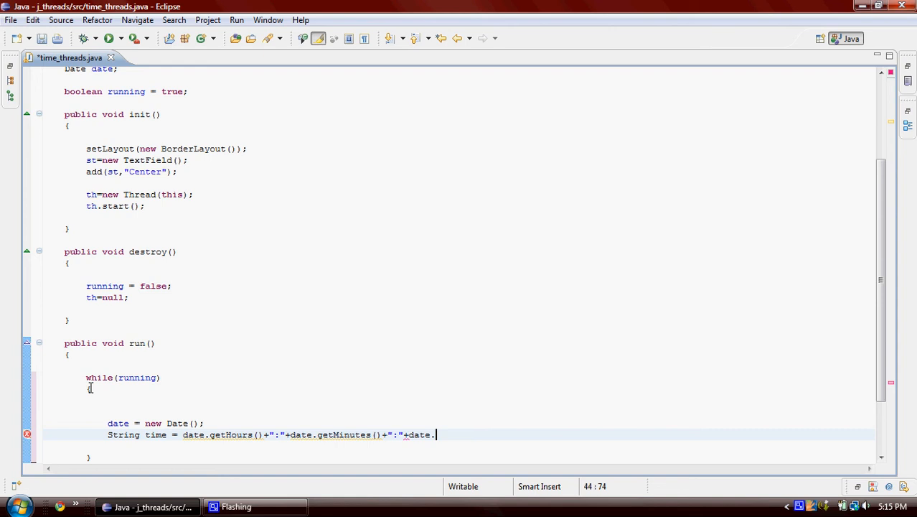
text(getSeconds();)
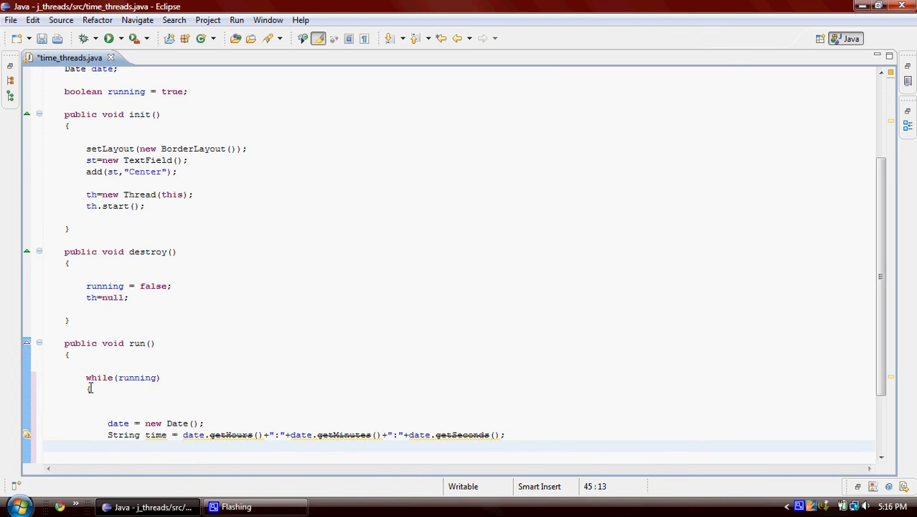
Put the time into the TextField with st.setText(time) and begin a try block.
text(st.)
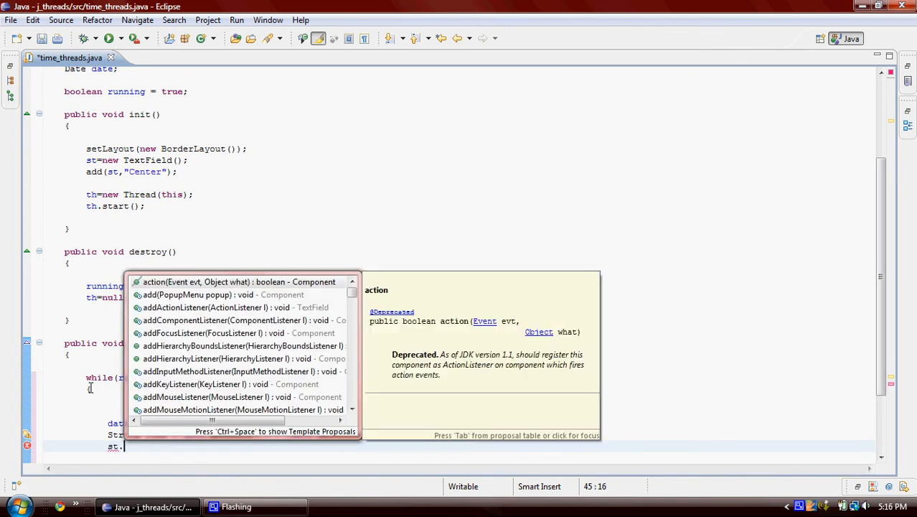
text(s)
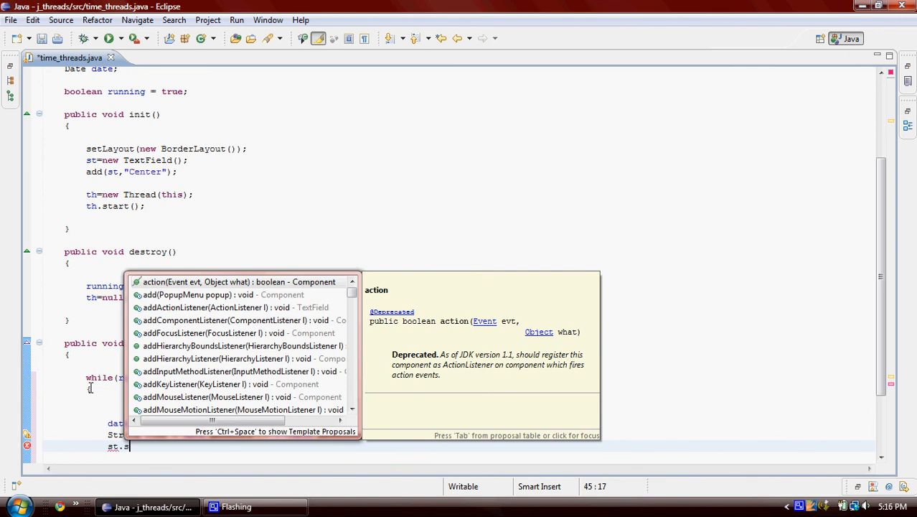
text(setText(t)
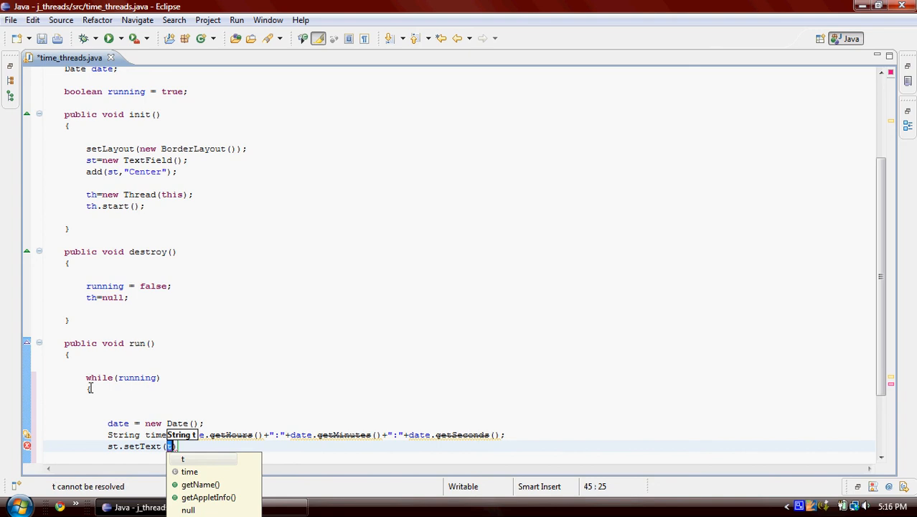
click(188, 470)
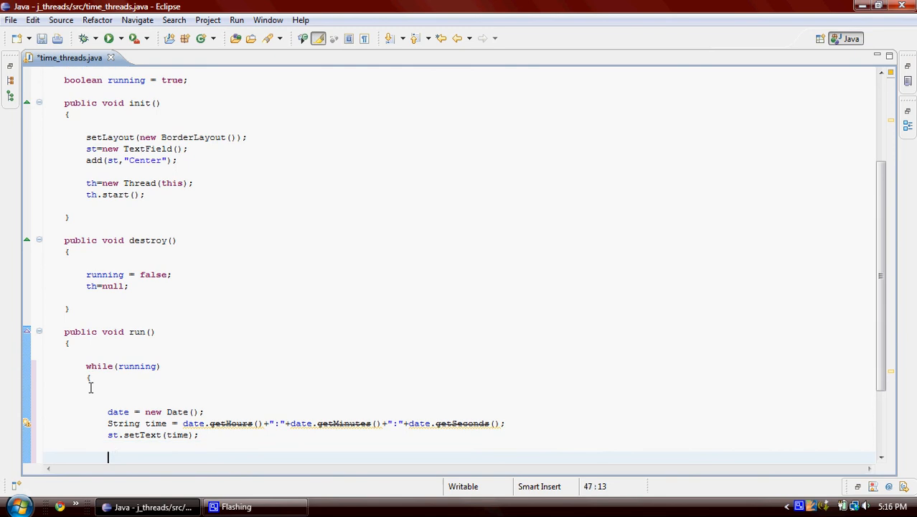
text(try)
text({)
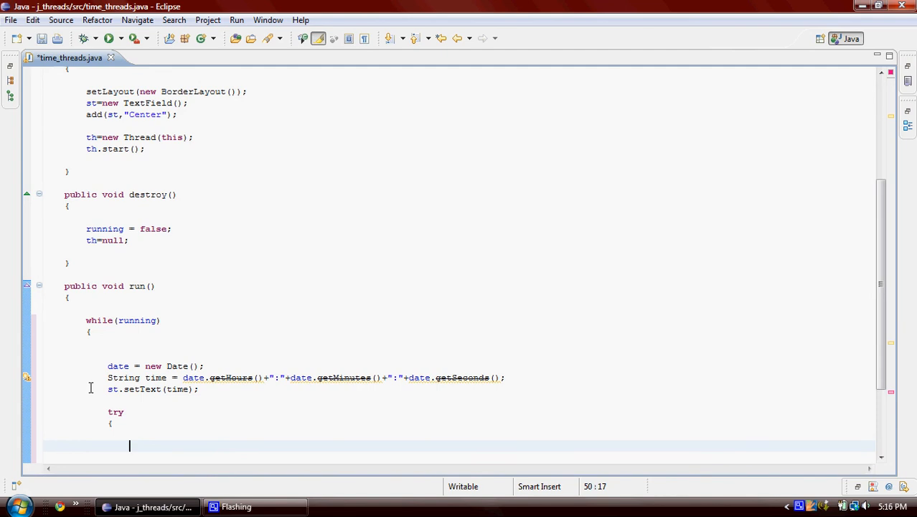
Call th.sleep(500) inside try and add a catch for InterruptedException e.
text(th.)
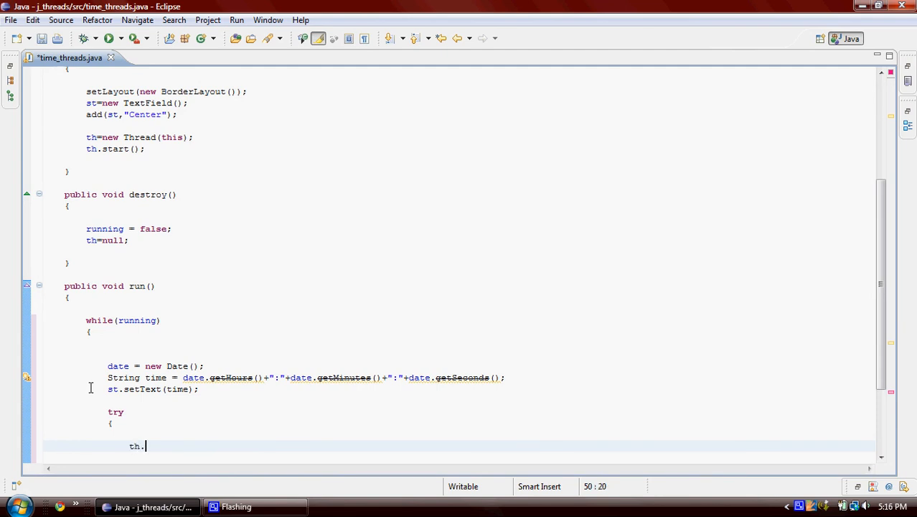
text(sleep()
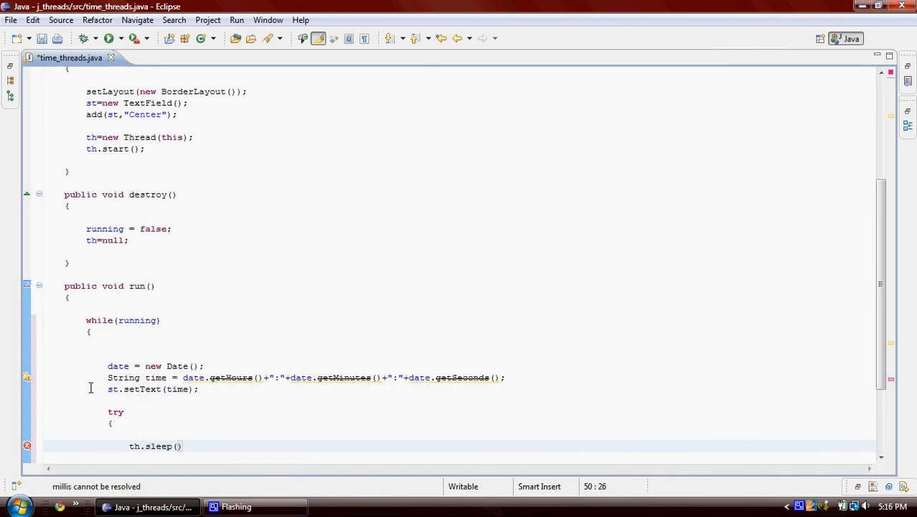
text(500);)
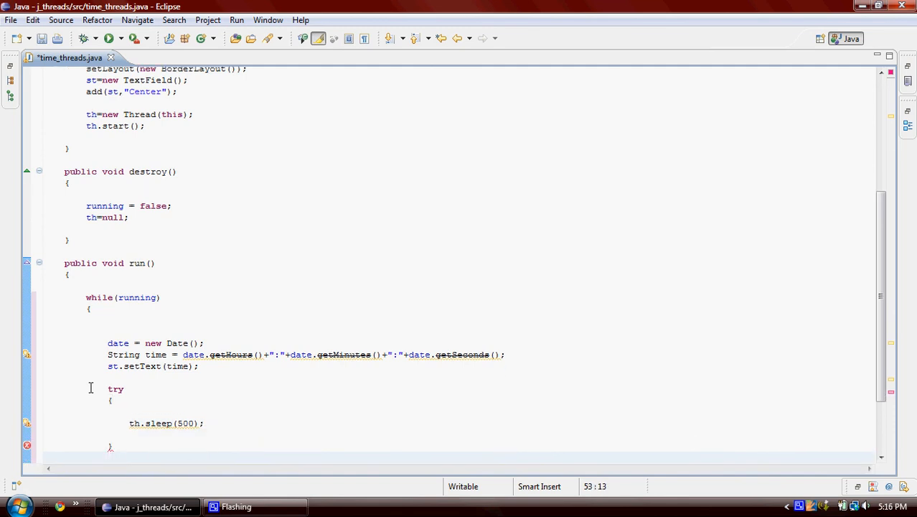
text(catch)
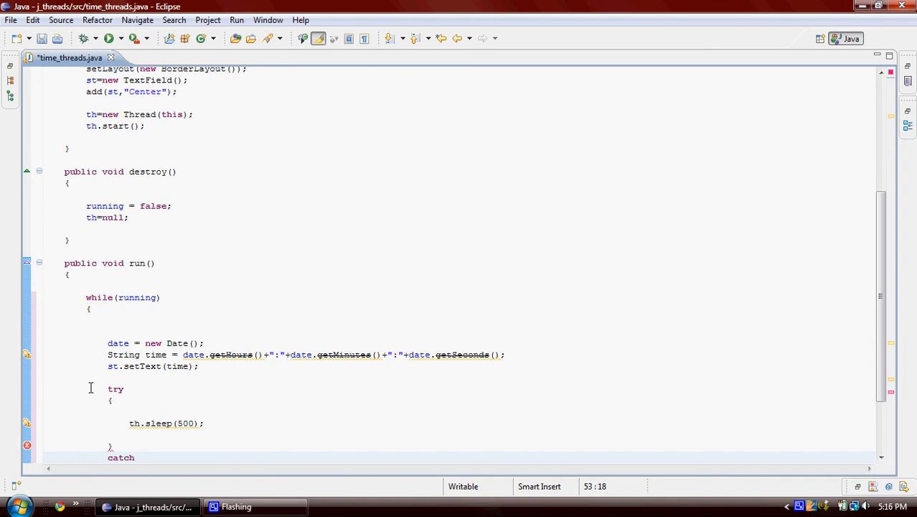
text(())
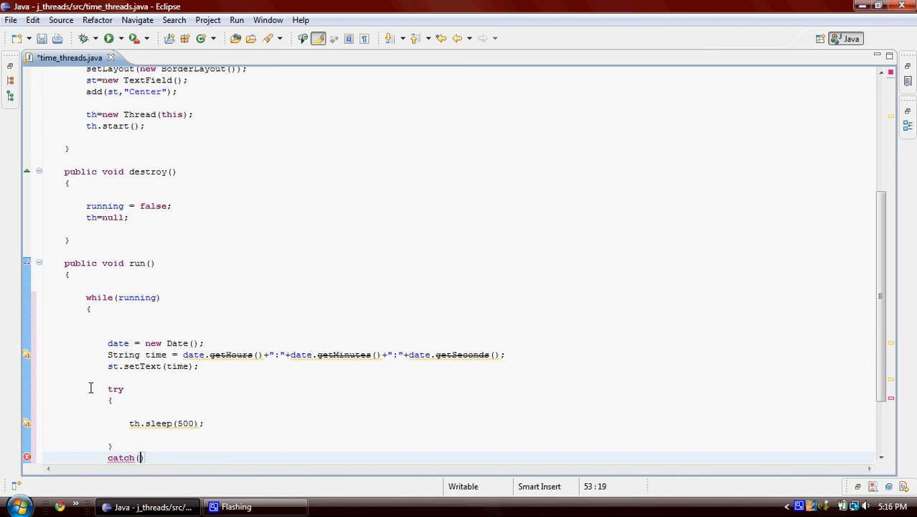
text(Inte)
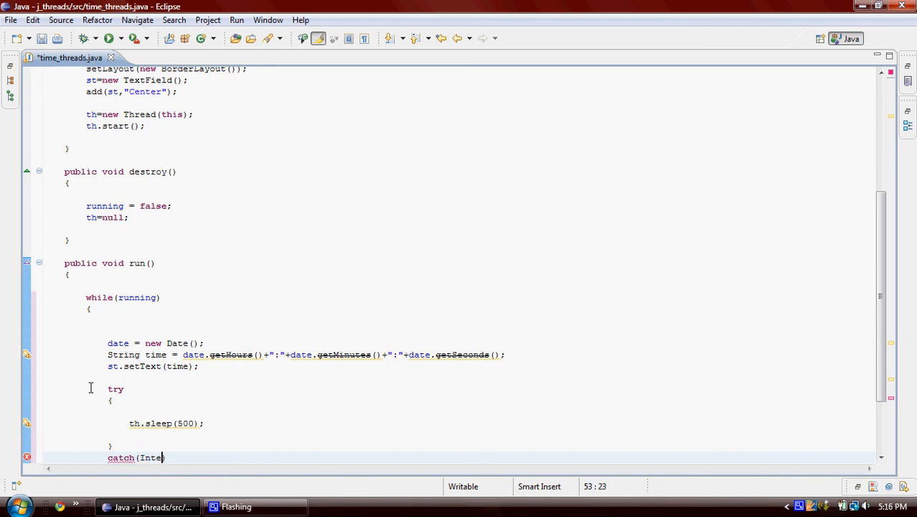
text(rrupt)
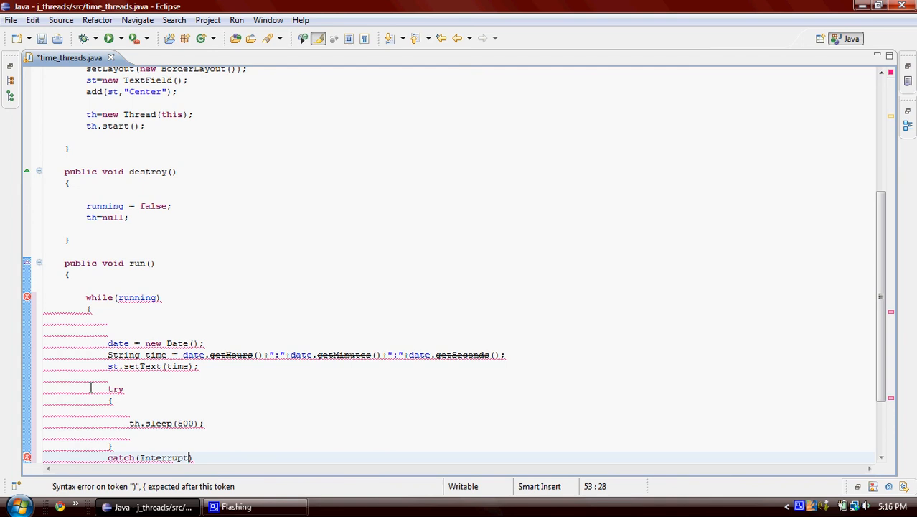
text(ed))
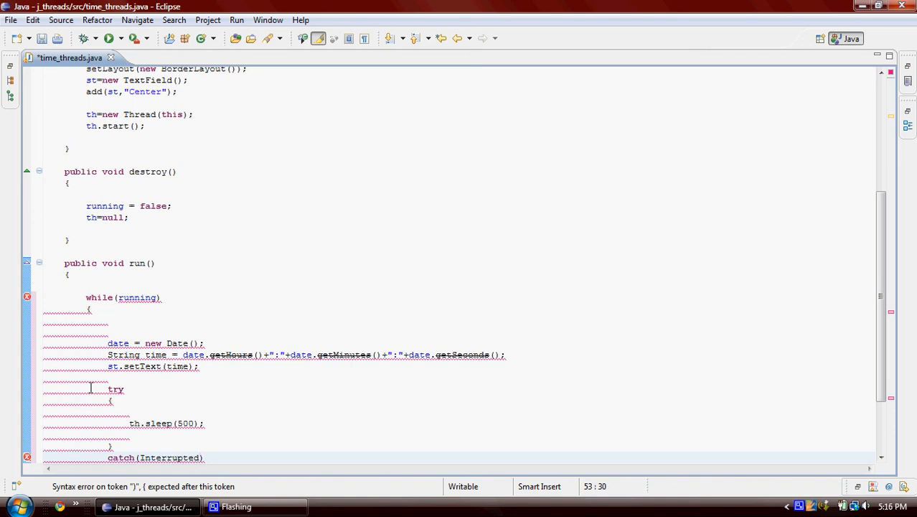
text(Exception e)
text({)
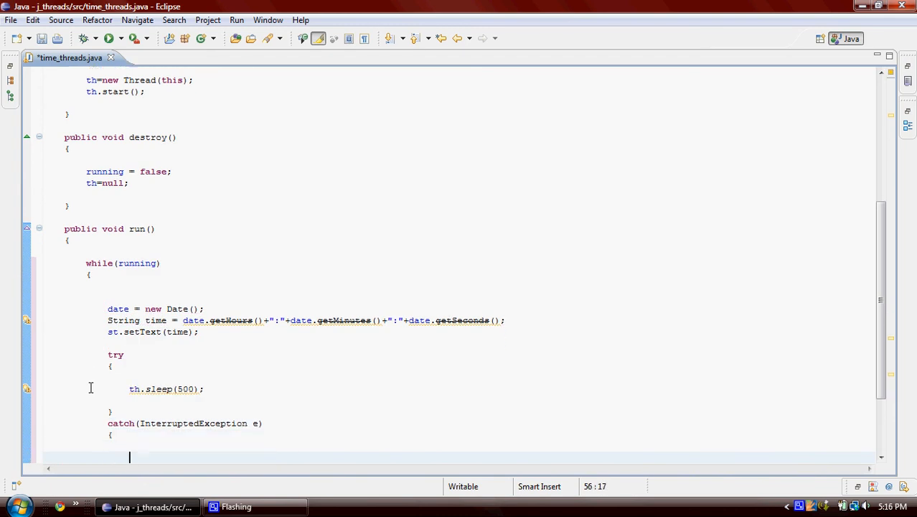
Print the caught exception with System.out.println(e) in the catch block.
text(Syste)
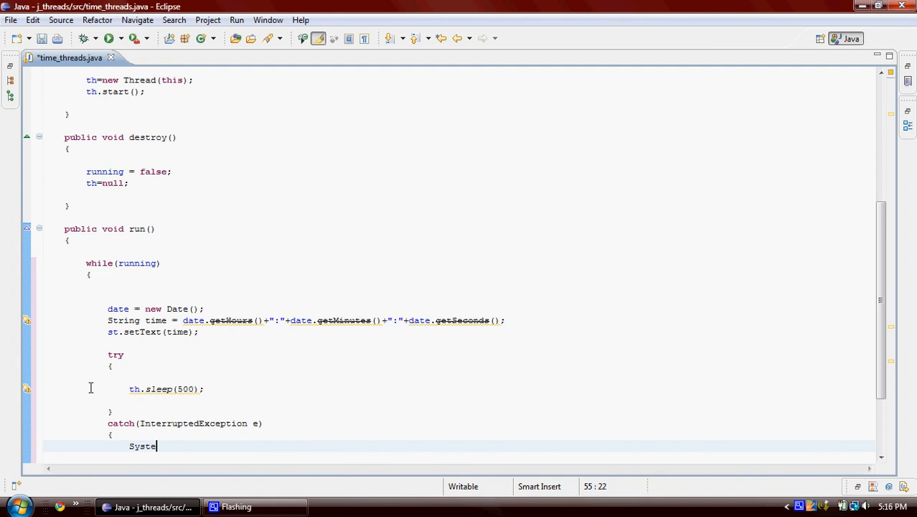
text(m.out.)
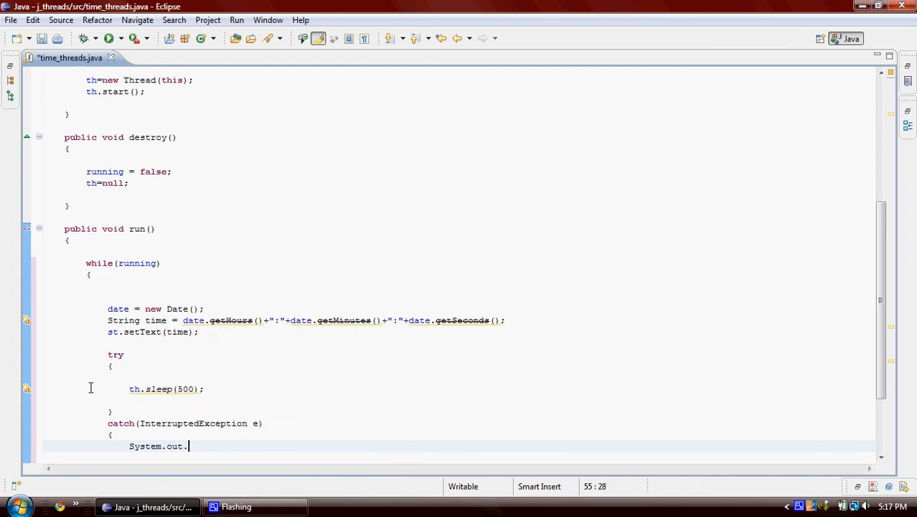
text(println())
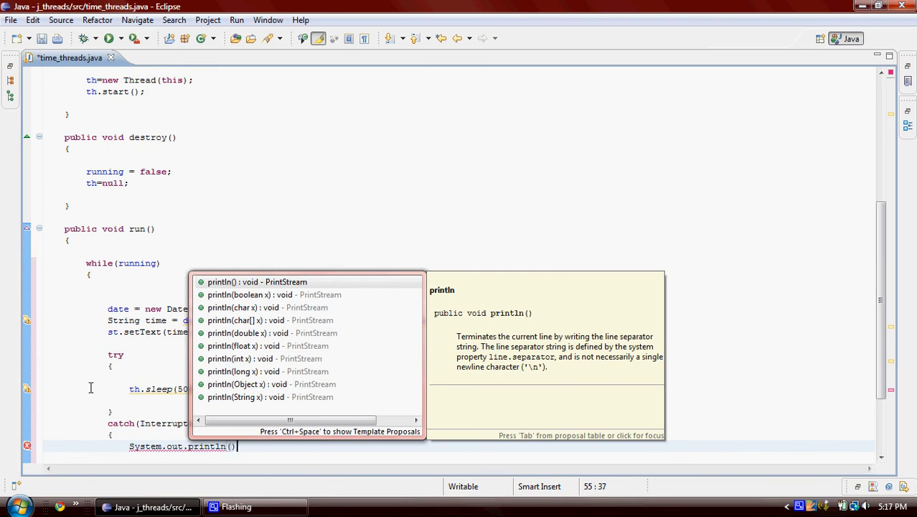
text(e)
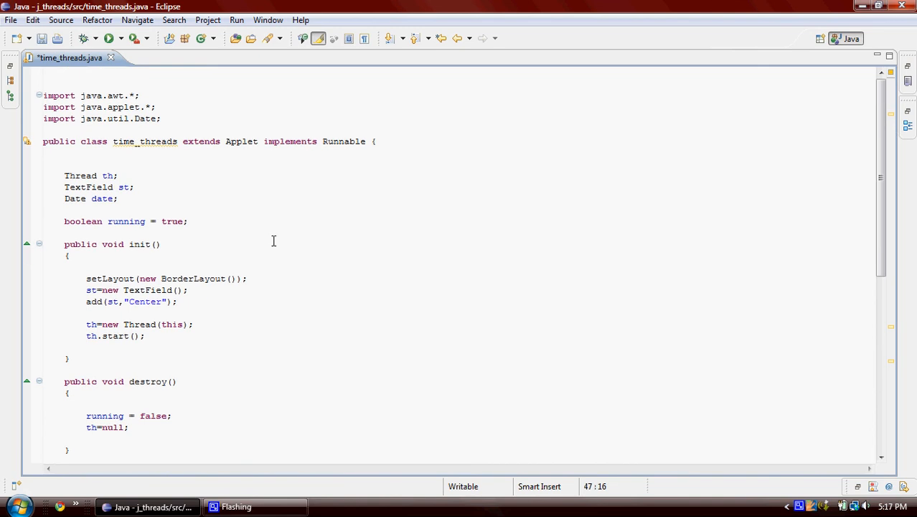
mouse_move(270, 208)
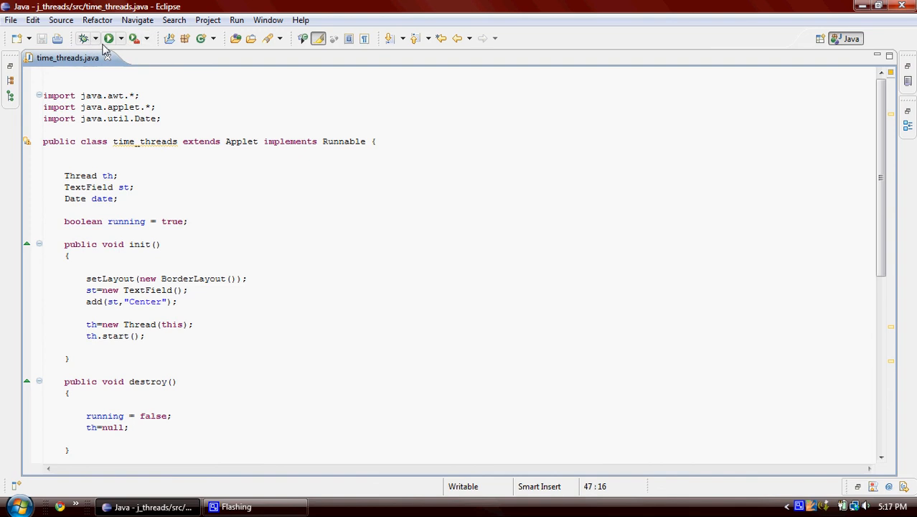
mouse_move(366, 326)
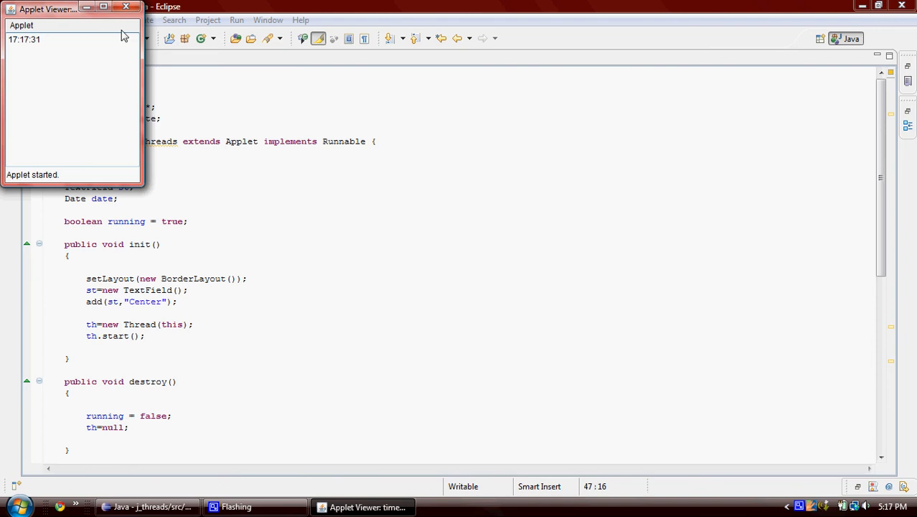
Maximize the Applet Viewer window showing the updating clock.
click(88, 8)
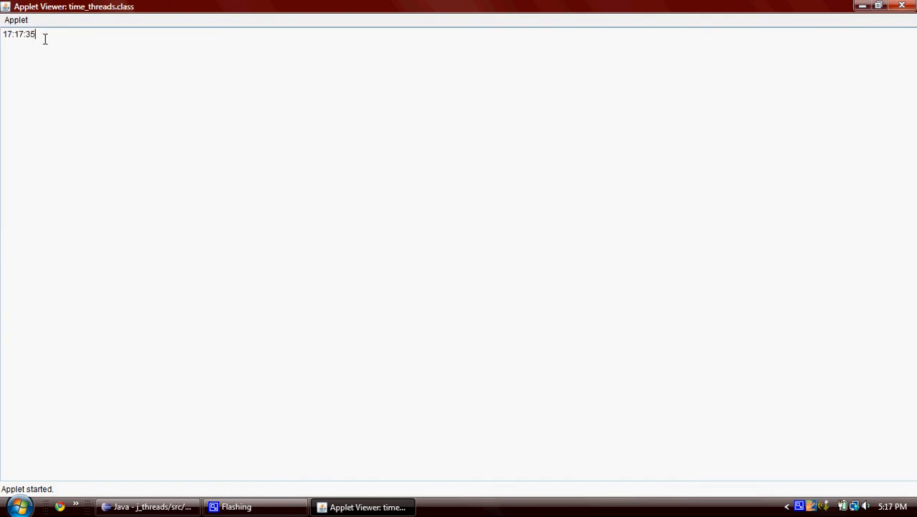
mouse_move(92, 100)
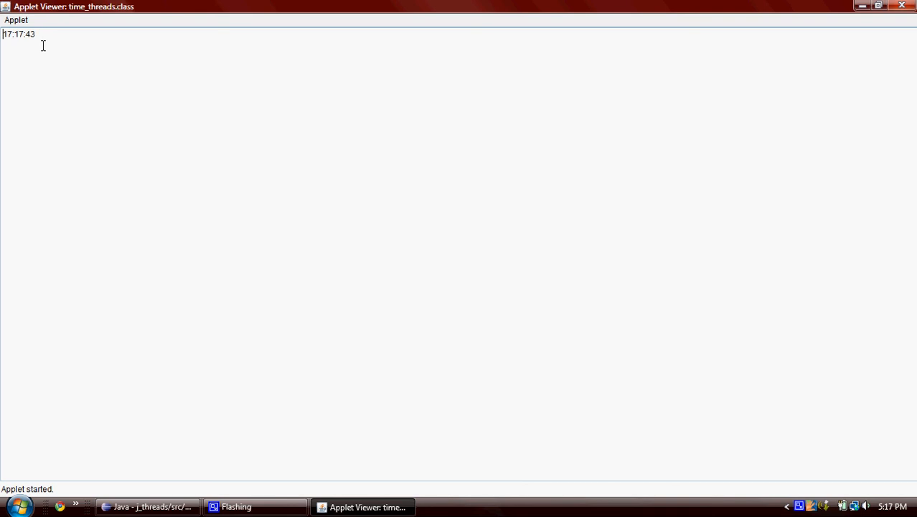
mouse_move(715, 183)
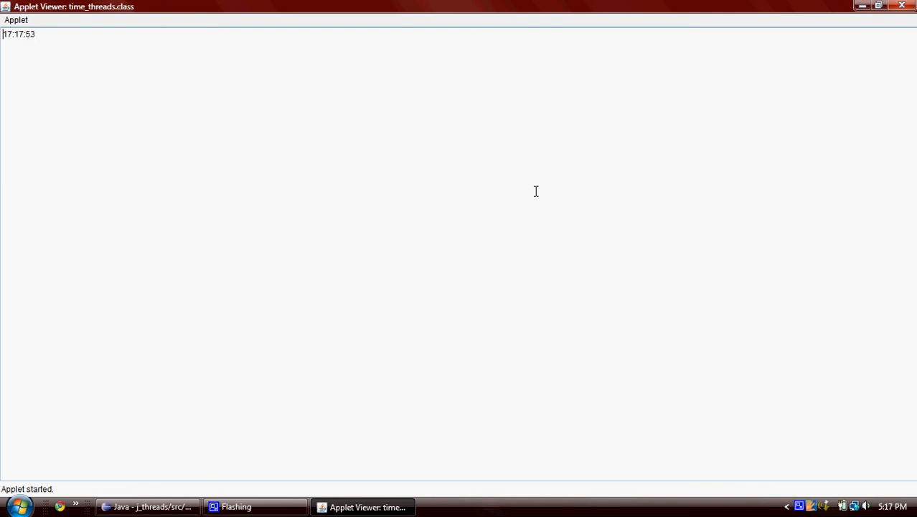
mouse_move(616, 137)
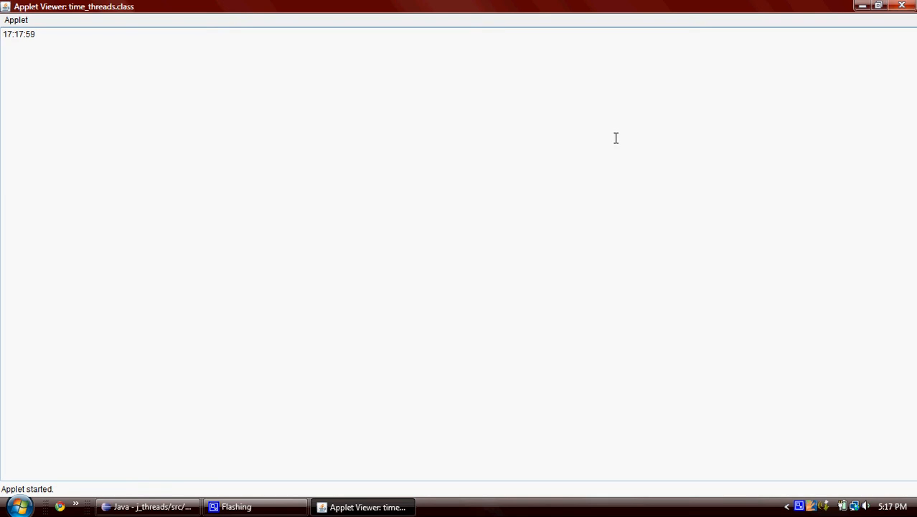